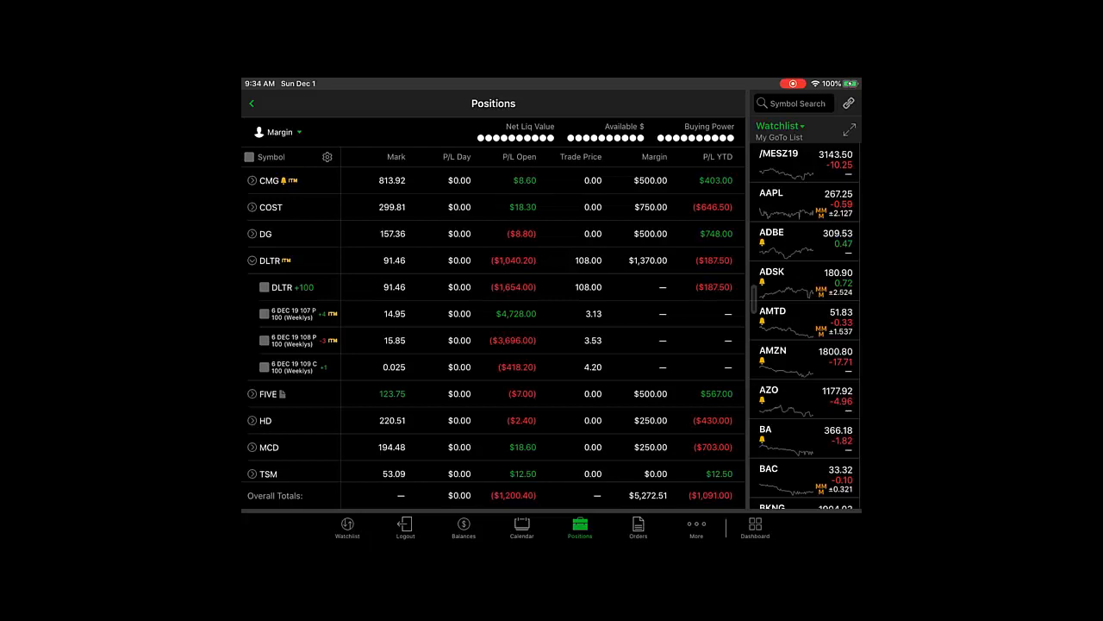
From the DLTR 6 DEC 19 107 P position's actions, start an exercise order for the 4 puts.
{"action": "left_click", "coordinate": [264, 313]}
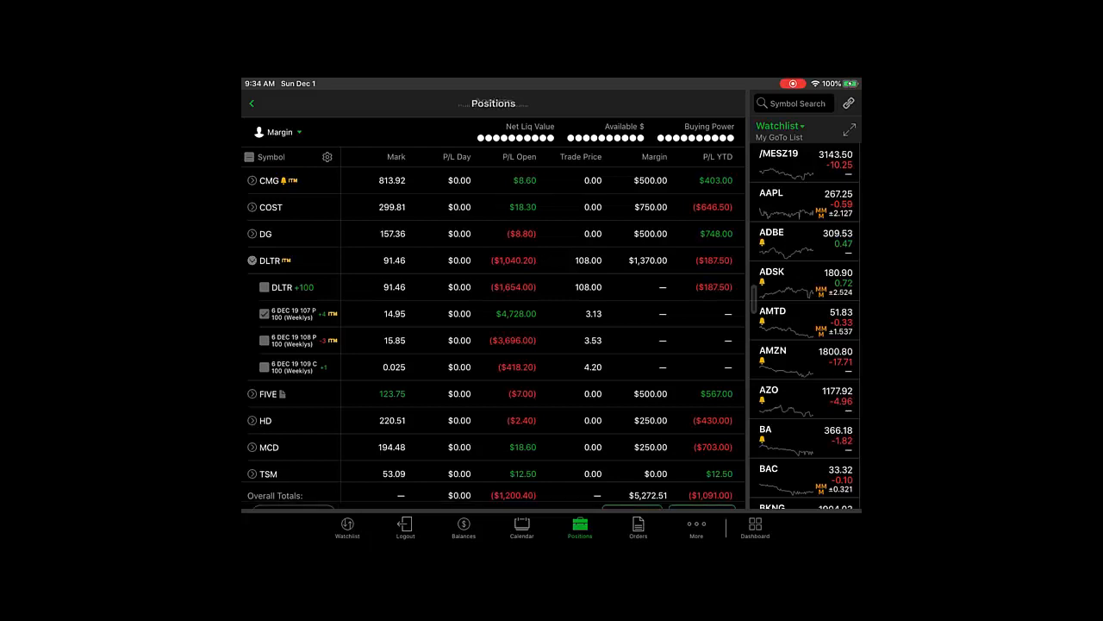
{"action": "left_click", "coordinate": [263, 313]}
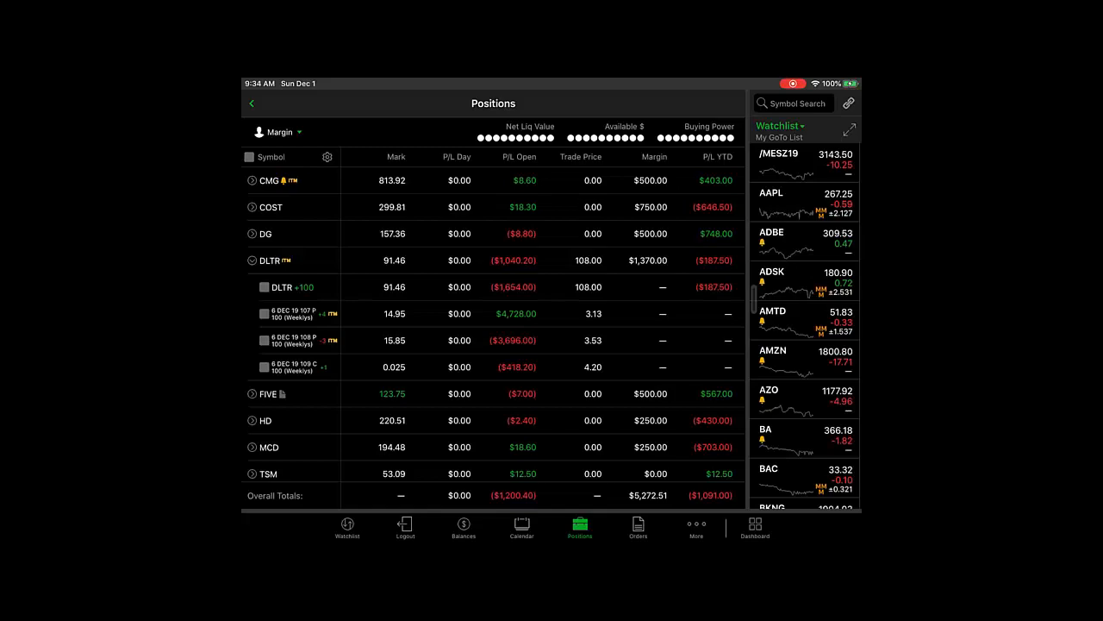
{"action": "left_click", "coordinate": [293, 313]}
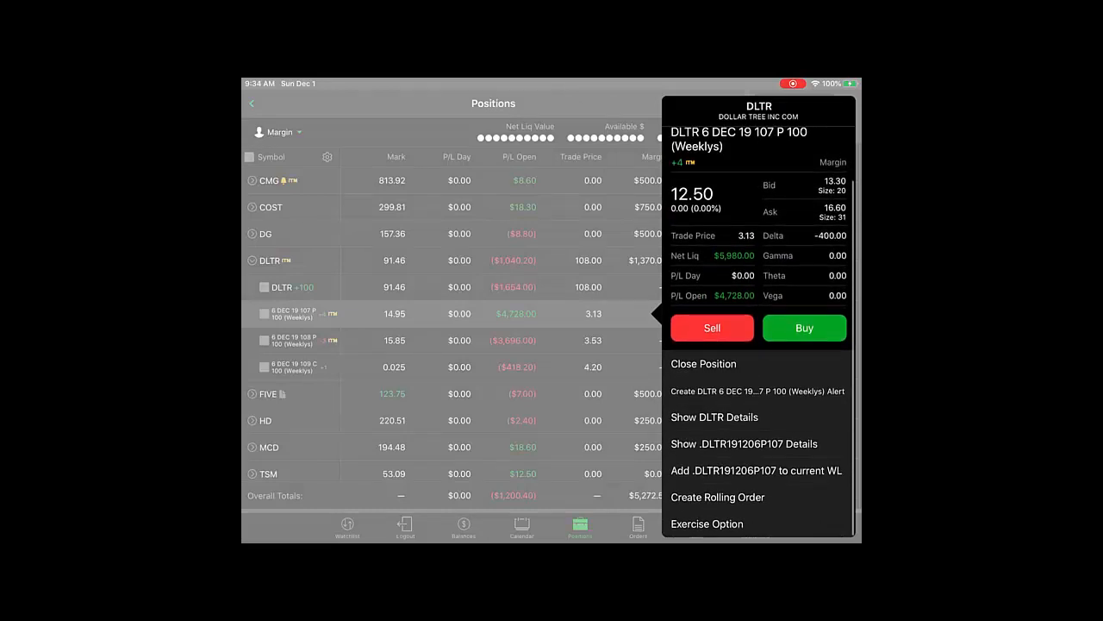
{"action": "left_click", "coordinate": [706, 524]}
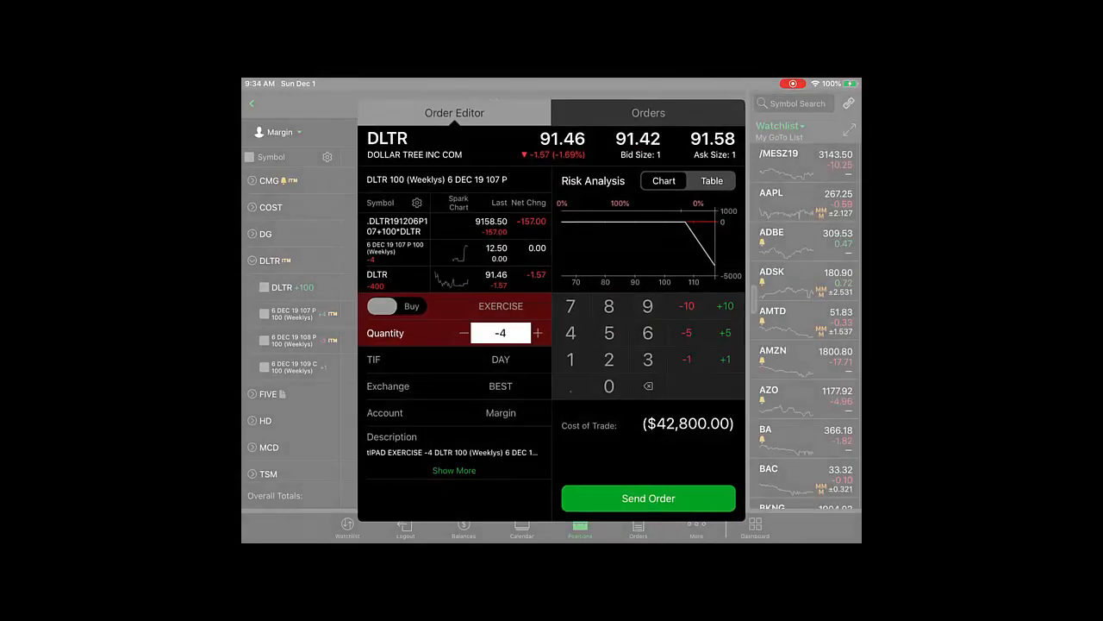